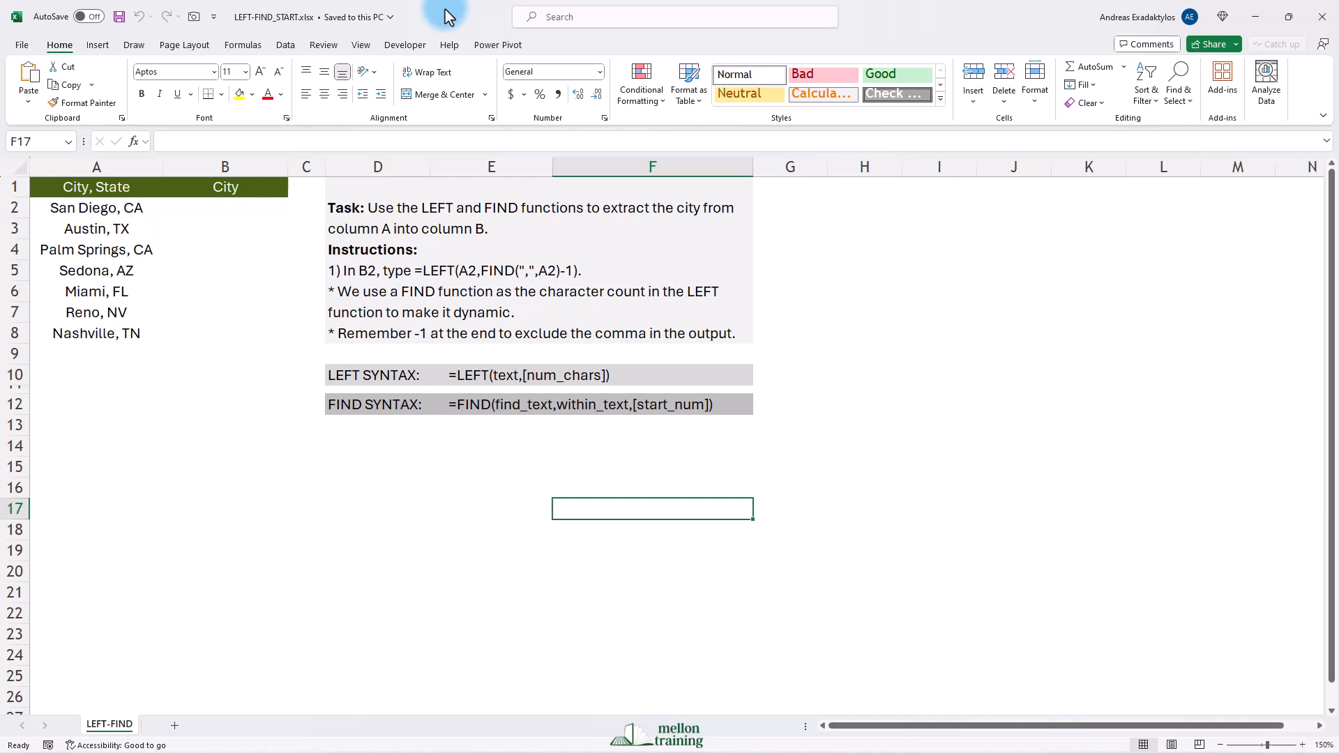
# Enter =LEFT(A2,9) in B2 so it returns "San Diego" using a fixed count of 9
pyautogui.click(225, 208)
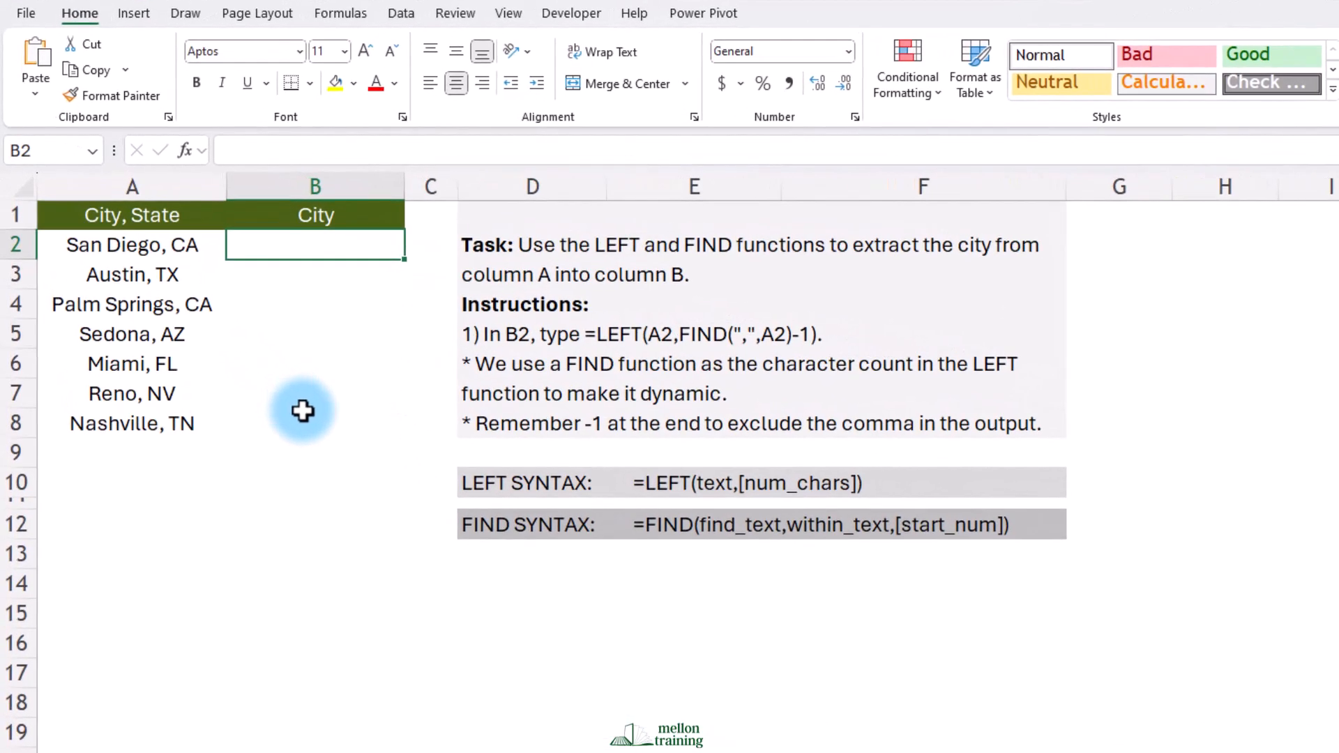
pyautogui.write('=LEFT')
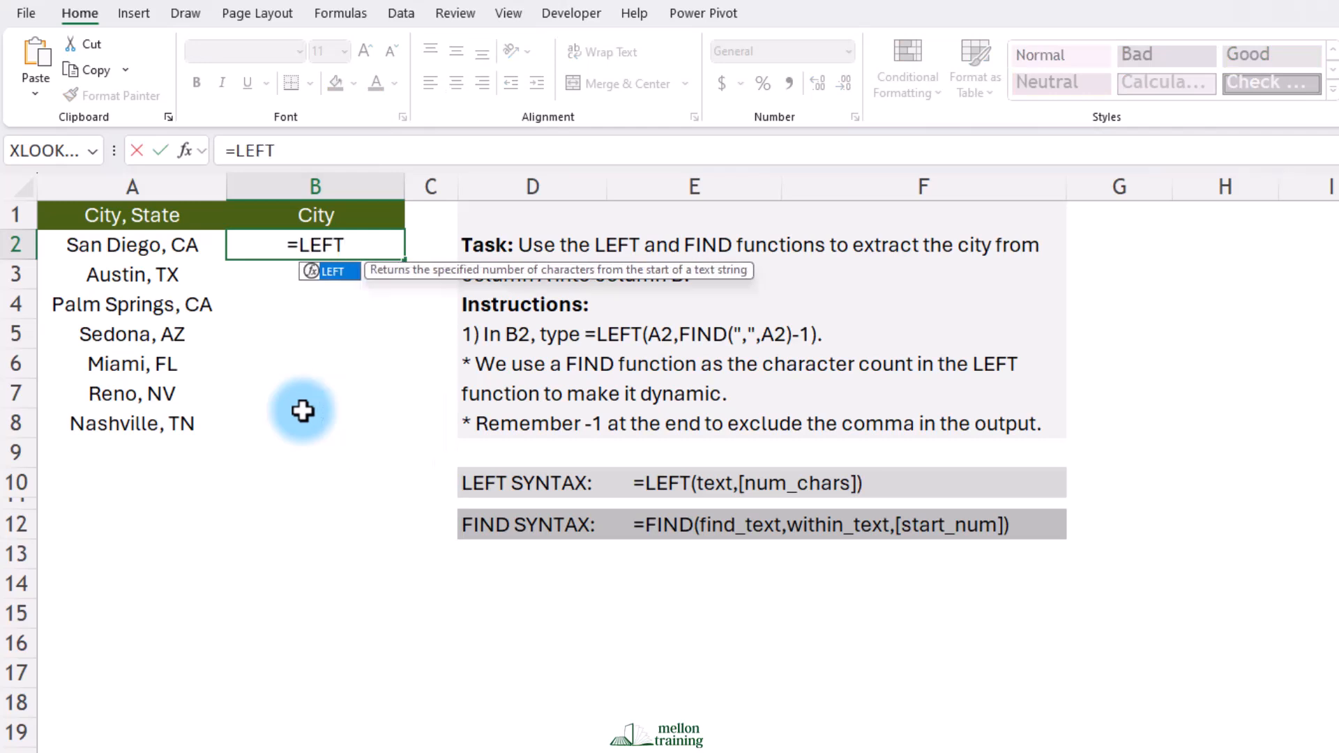
pyautogui.write('(A2')
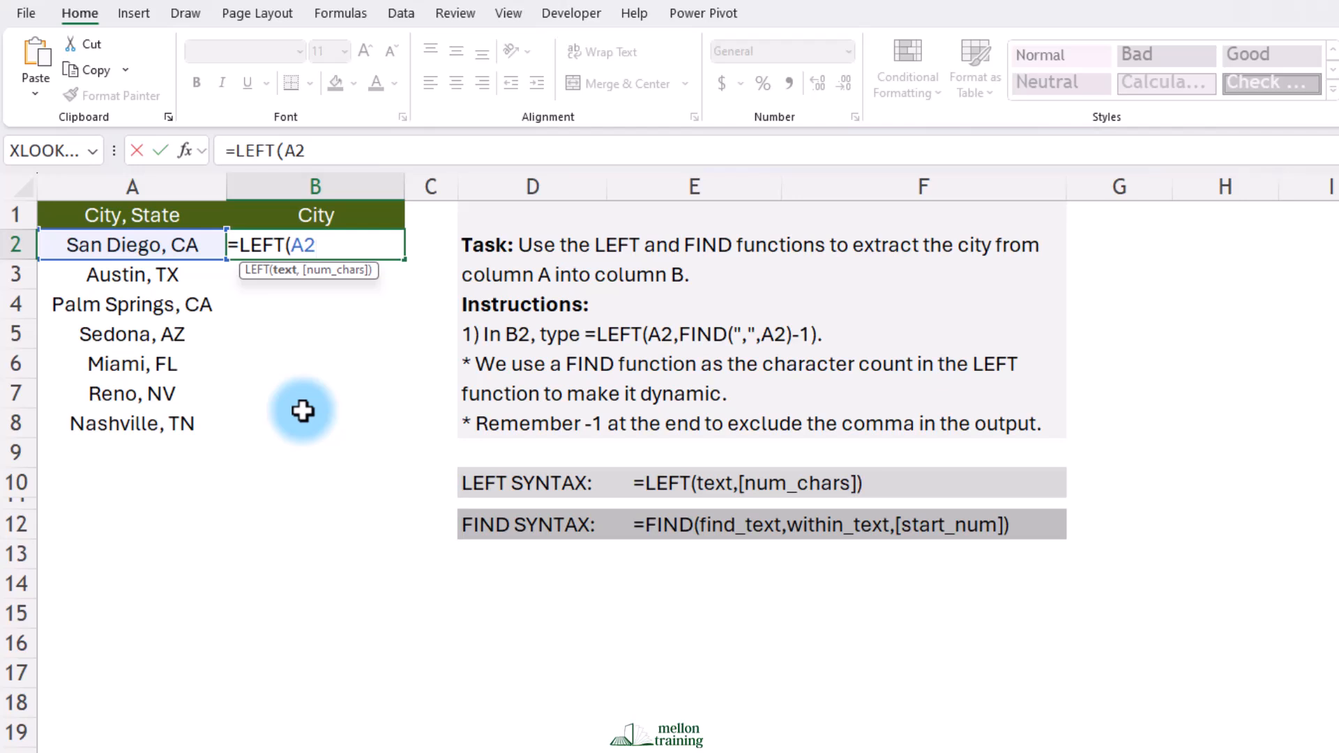
pyautogui.write(',')
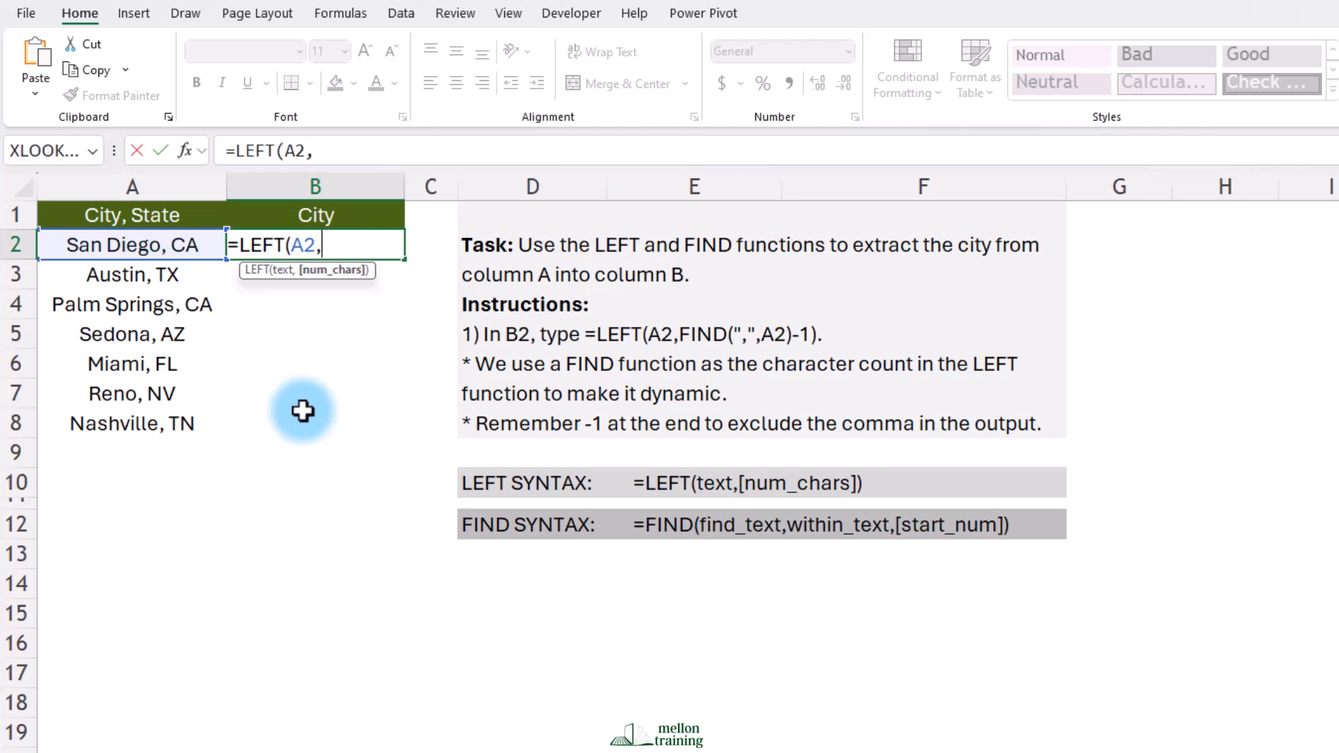
pyautogui.write('9')
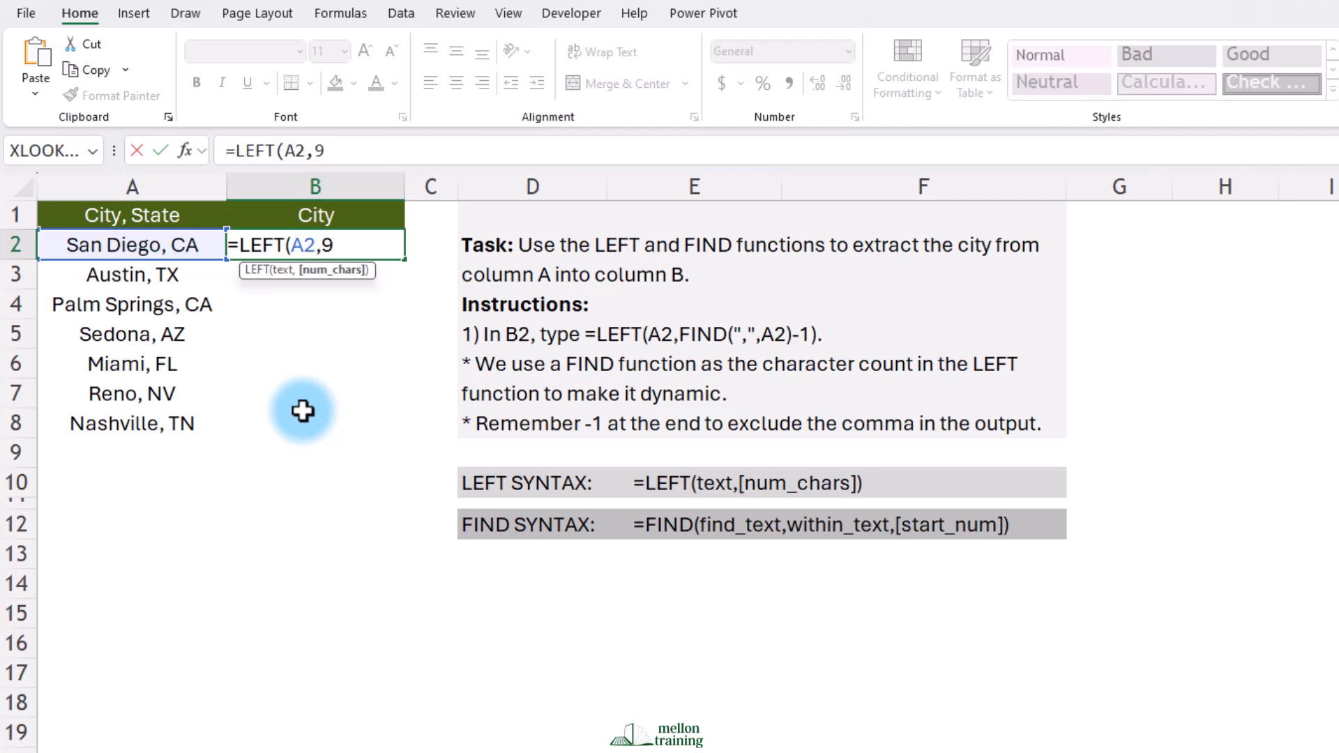
pyautogui.write(')')
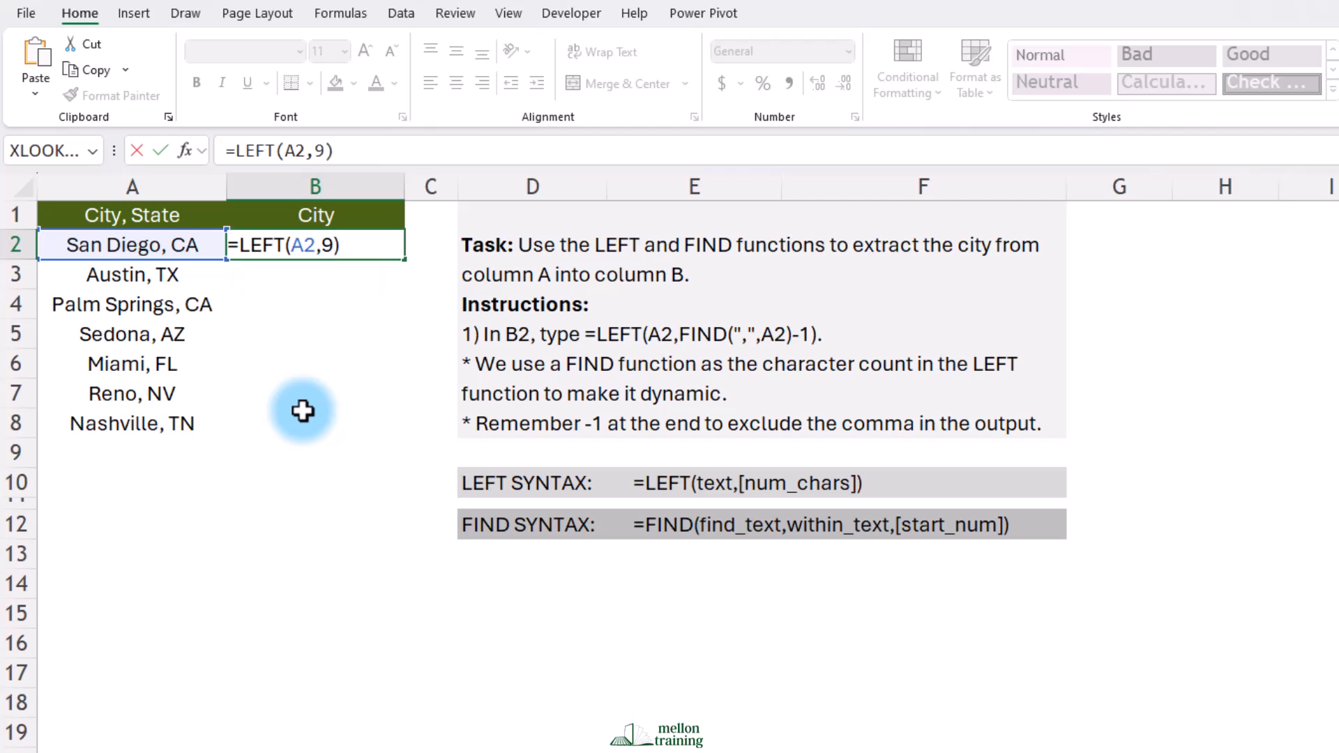
pyautogui.press('Return')
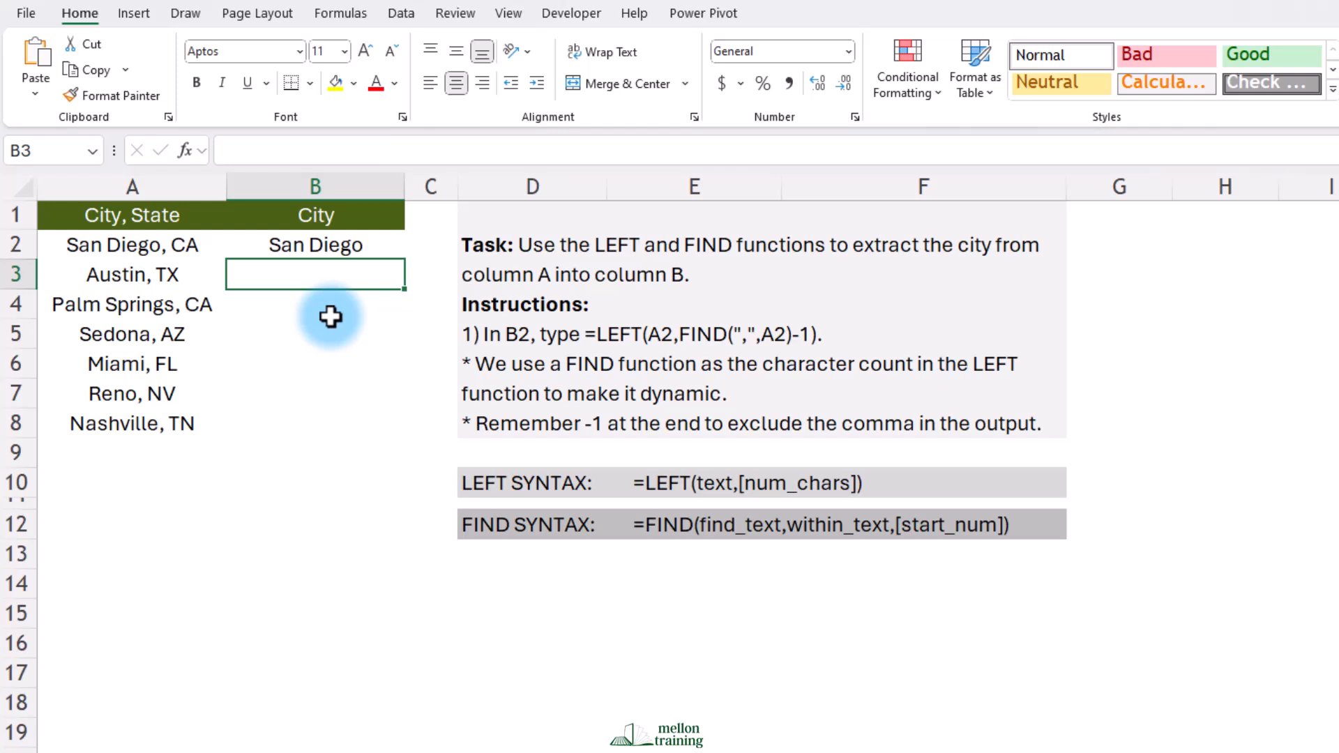
pyautogui.moveTo(332, 301)
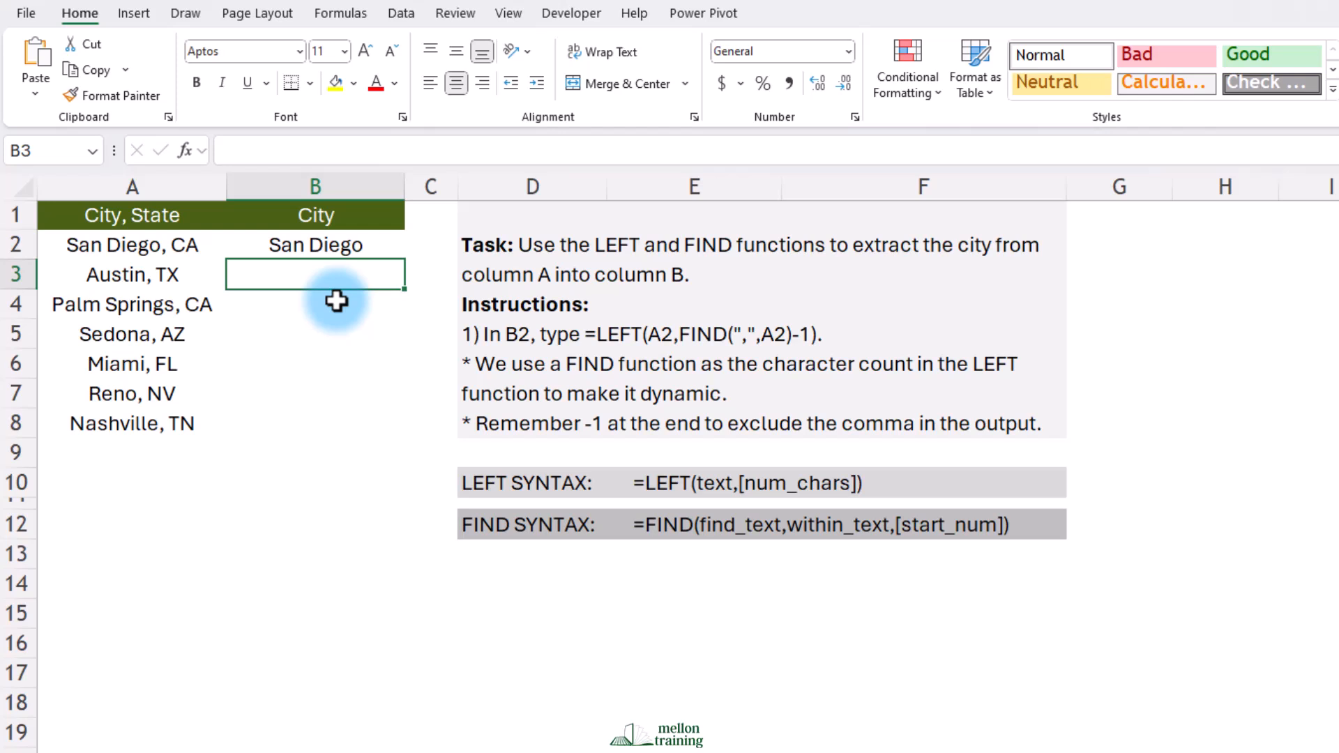
# Select B2 again to replace its fixed-count LEFT formula
pyautogui.click(314, 246)
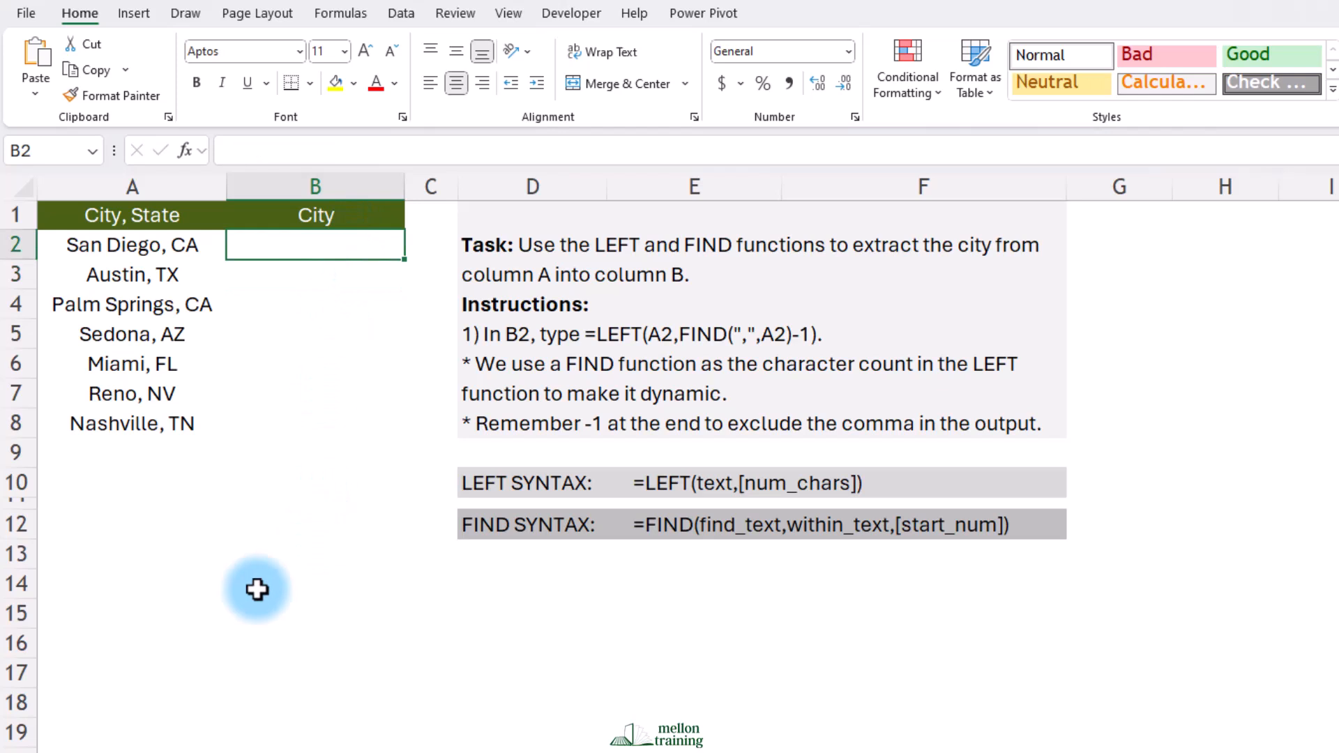
# Build =LEFT(A2,FIND(",",A2)) in B2 so FIND supplies the character count
pyautogui.write('=LEFT')
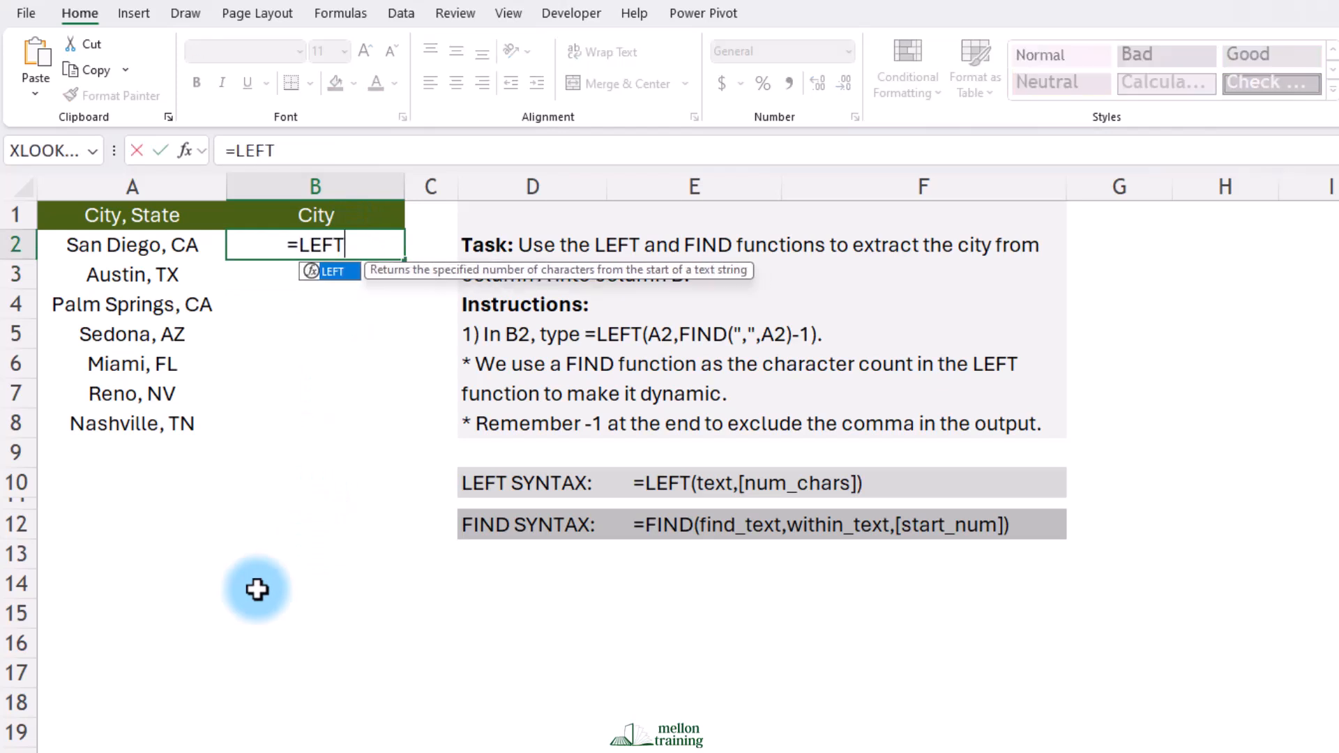
pyautogui.write('(A2')
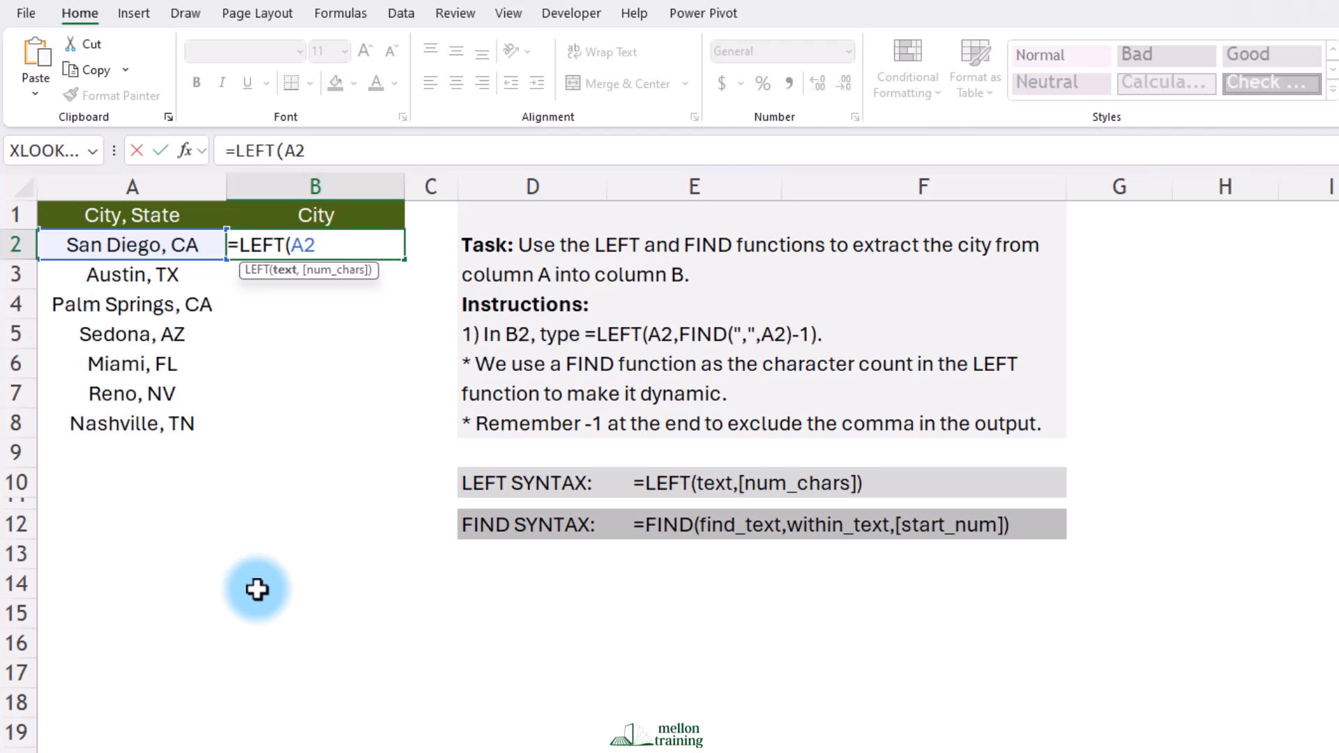
pyautogui.write(',')
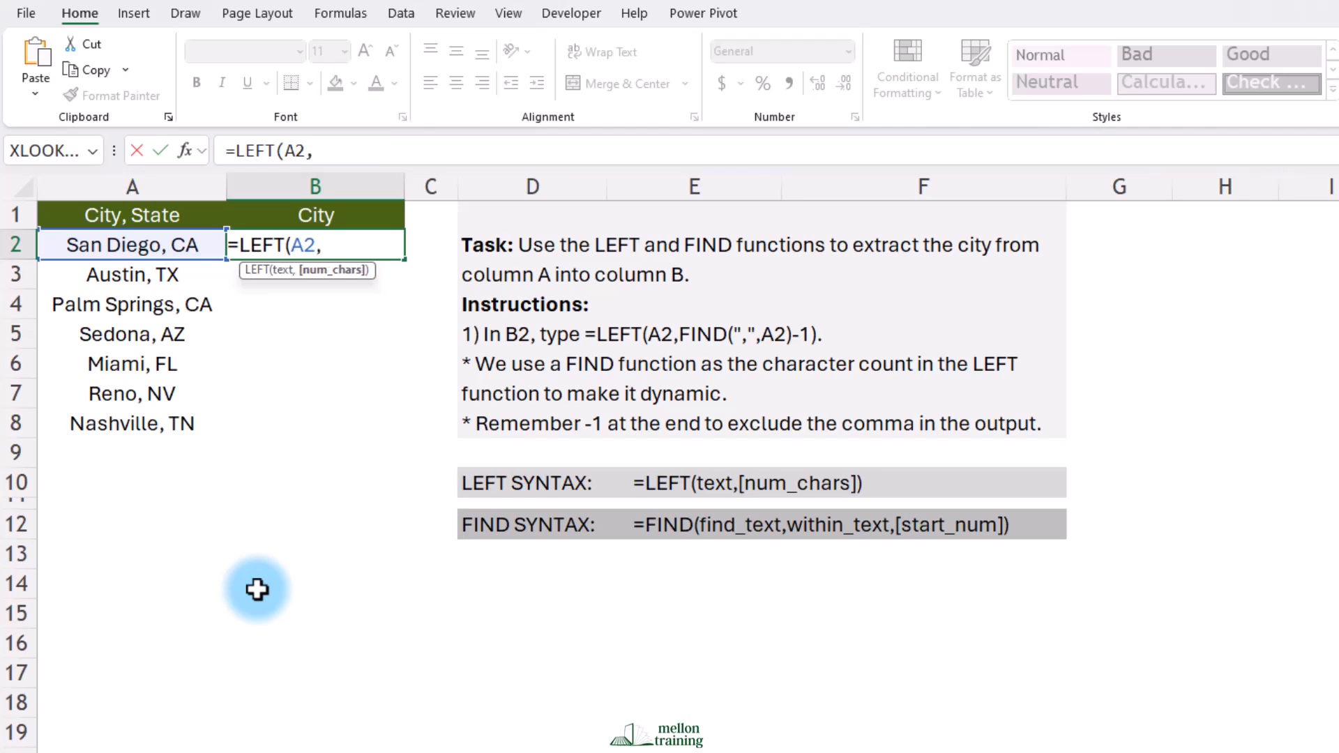
pyautogui.write('FIND')
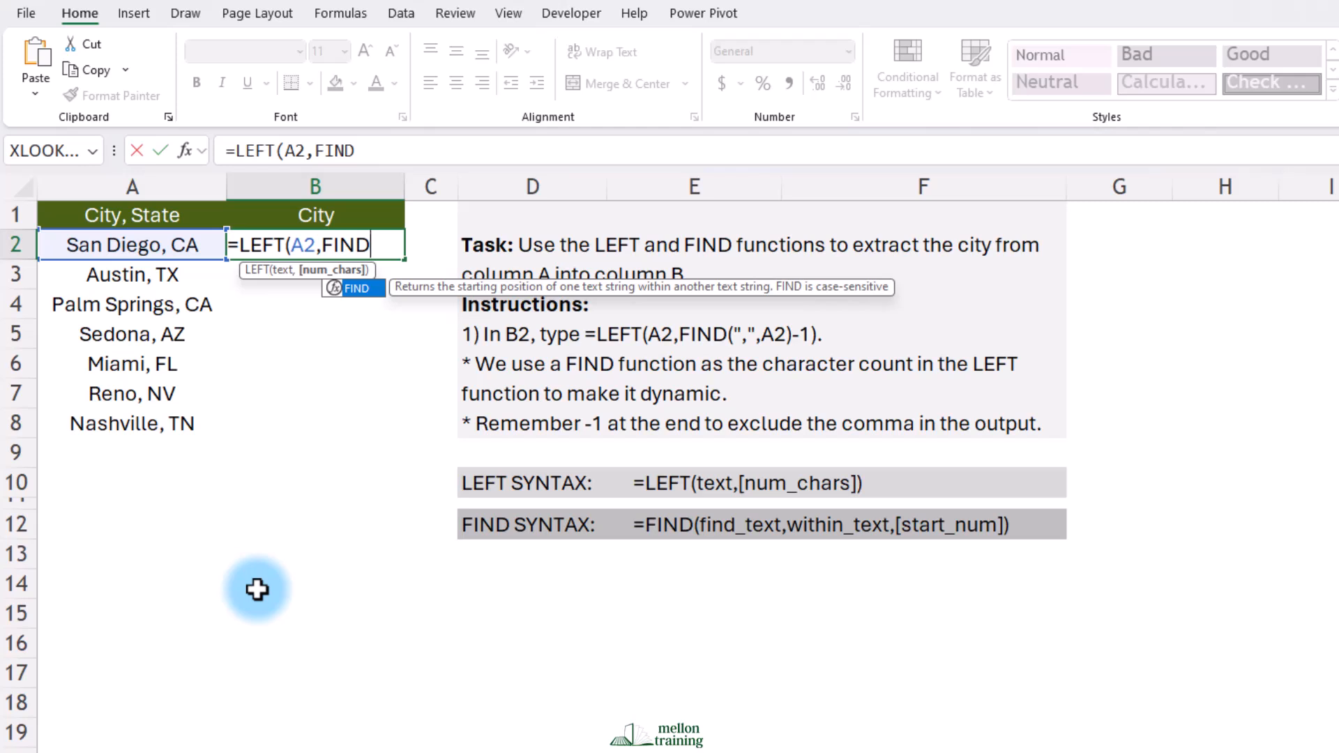
pyautogui.write('(')
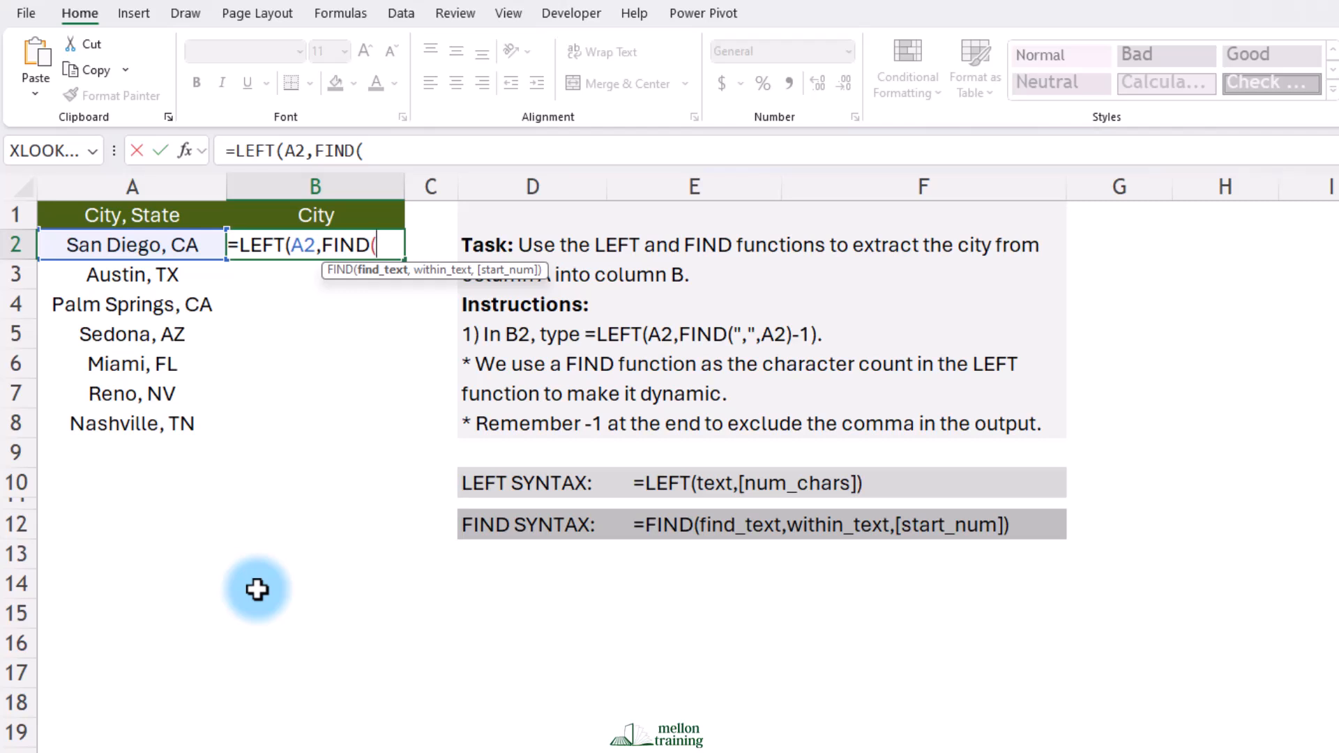
pyautogui.write('",')
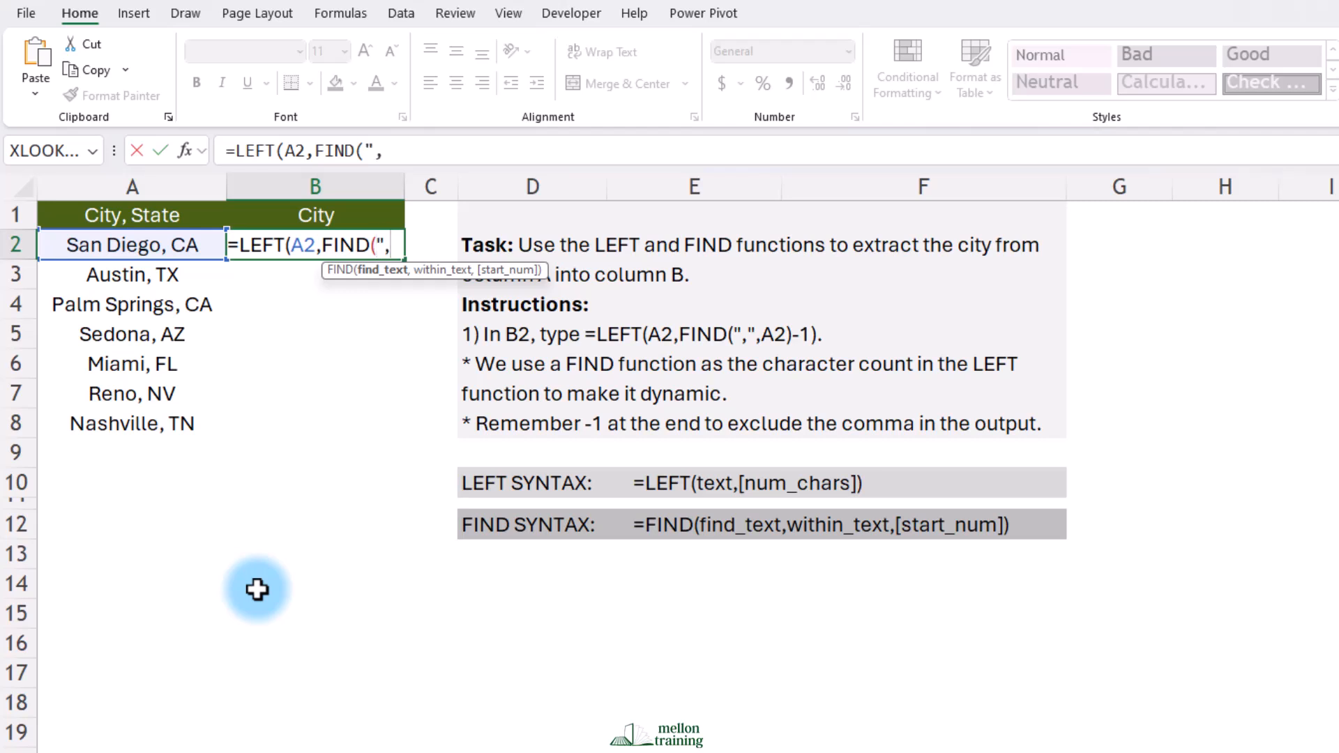
pyautogui.write('"')
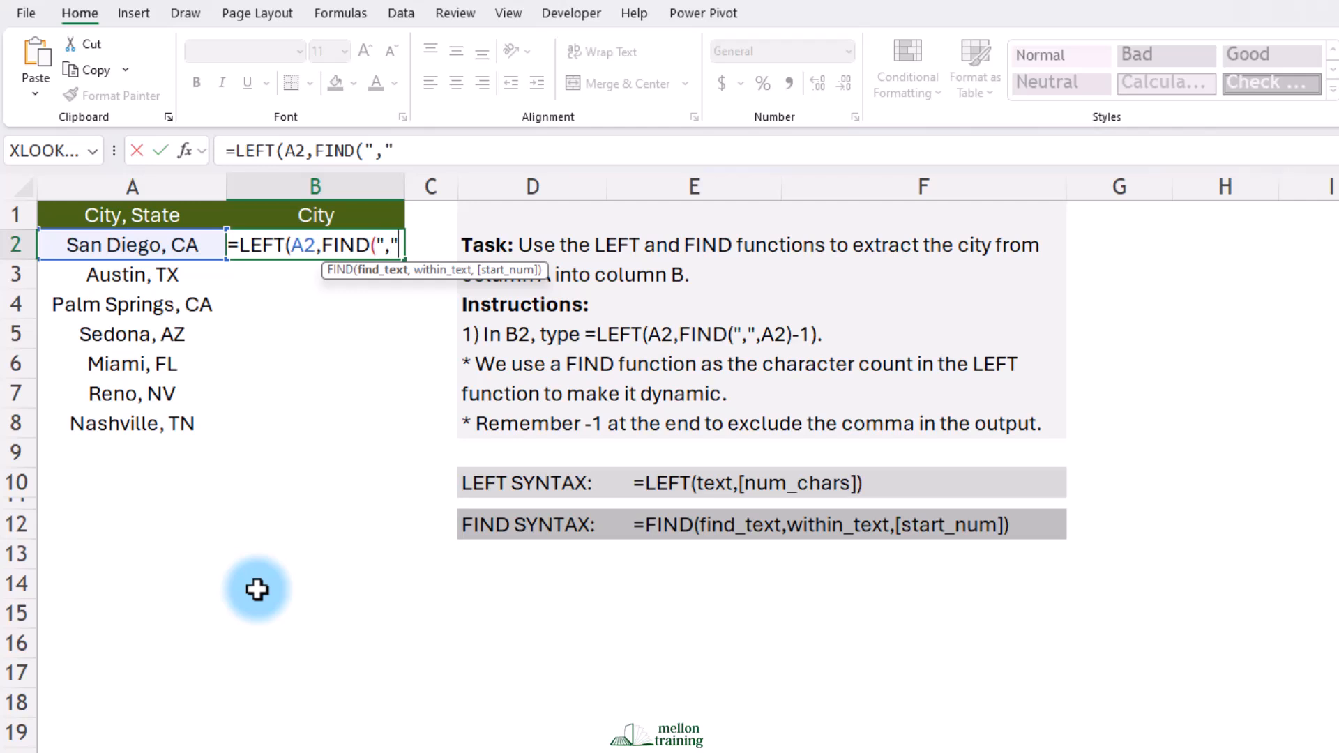
pyautogui.write(',')
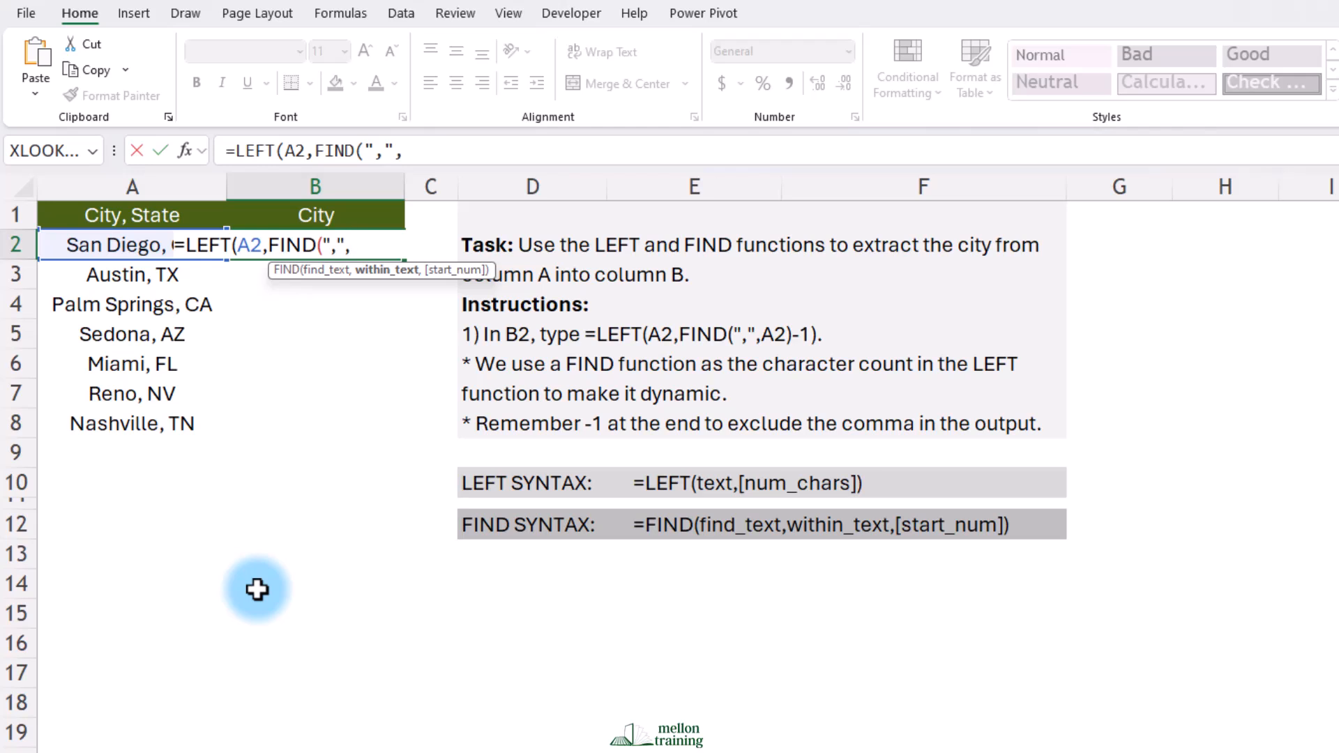
pyautogui.write('A')
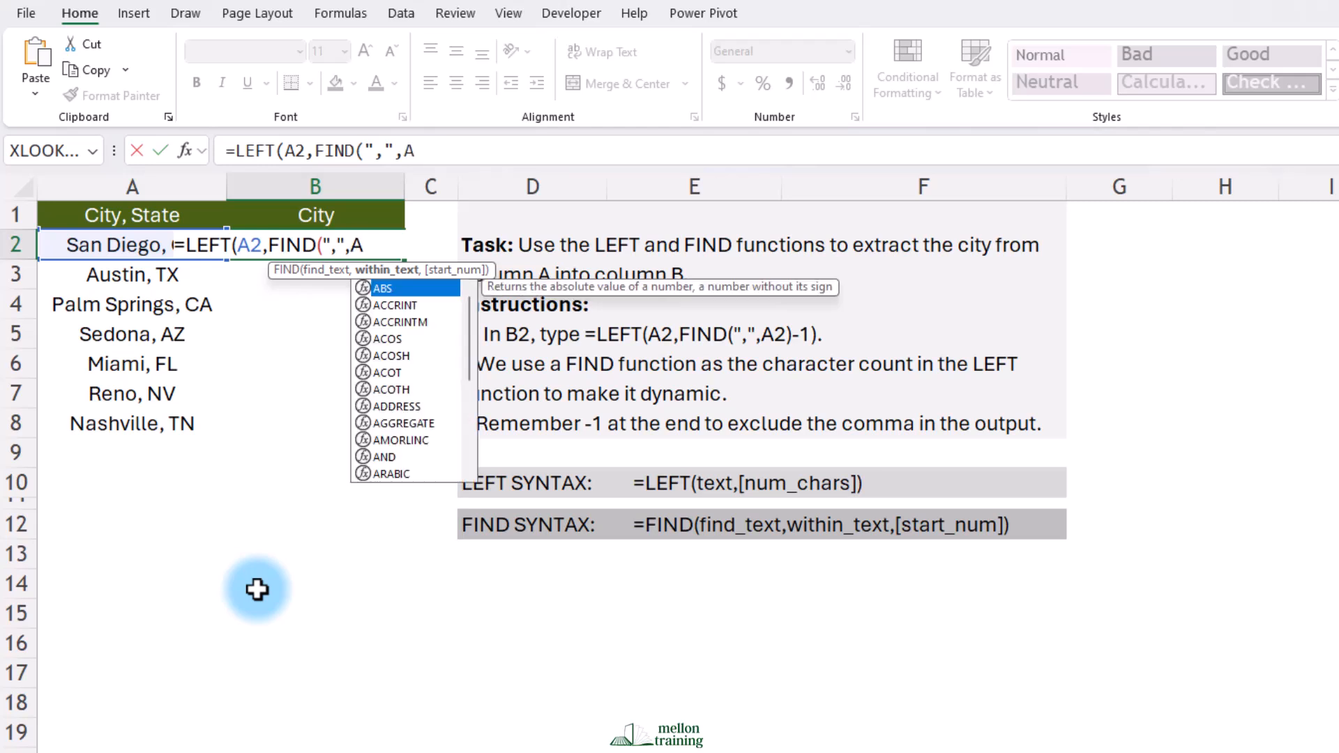
pyautogui.write('2')
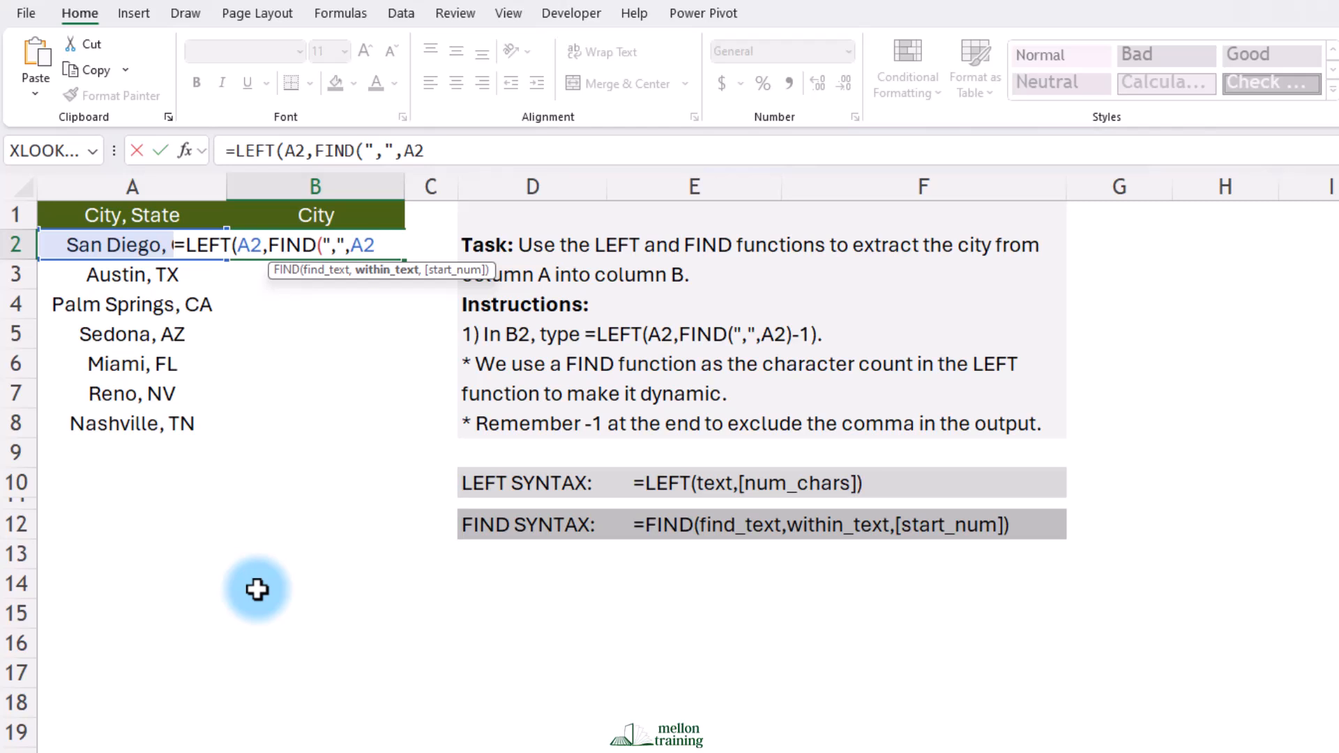
pyautogui.write(')')
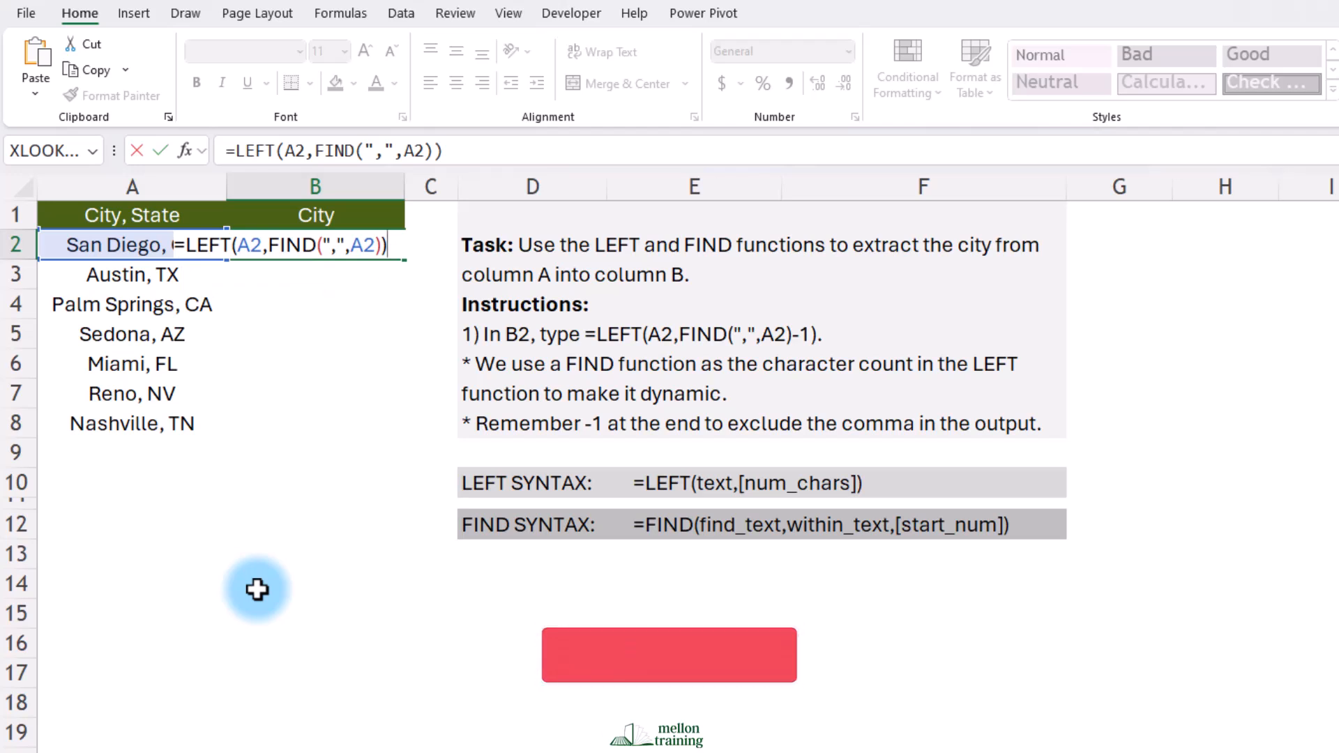
# Commit the formula, giving "San Diego," with a trailing comma, and reopen it for editing
pyautogui.press('Return')
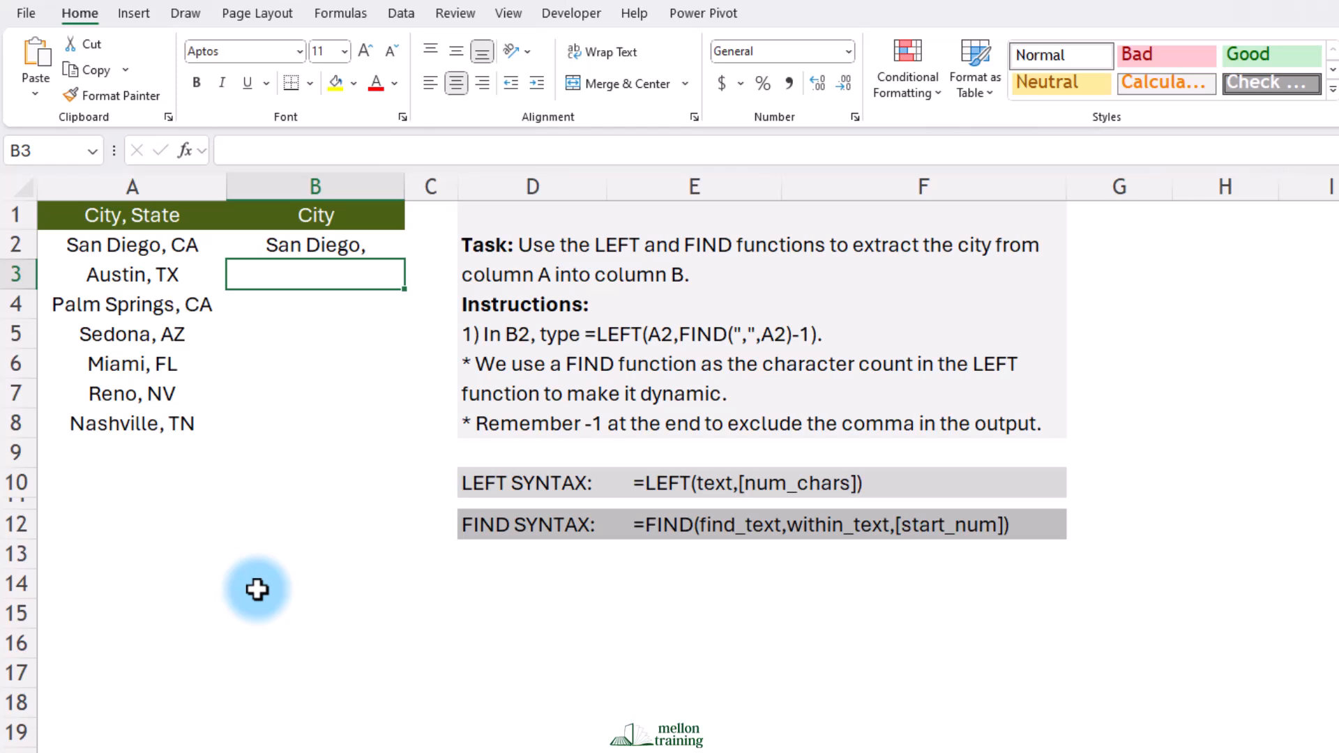
pyautogui.write('=LEFT(A2,FIND(",",A2))')
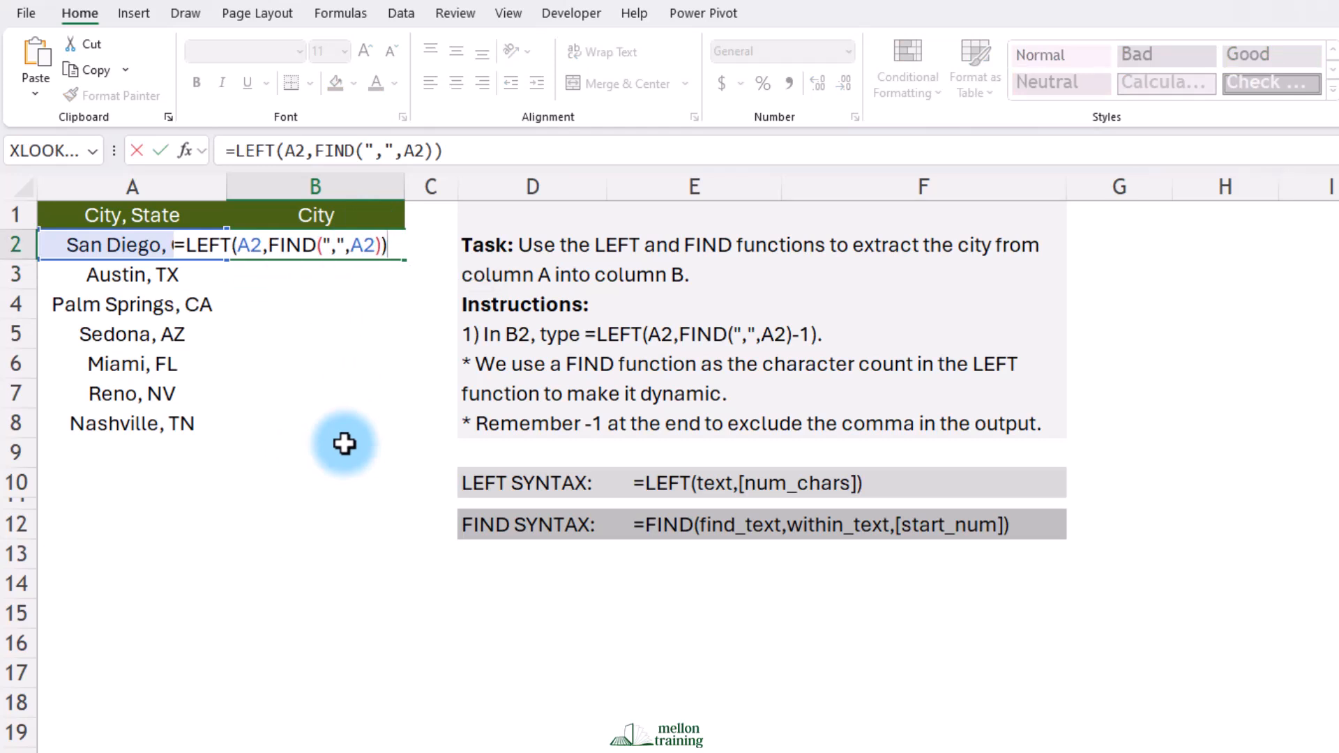
# Change the count to FIND(",",A2)-1 so B2 returns "San Diego" without the comma
pyautogui.press('Backspace')
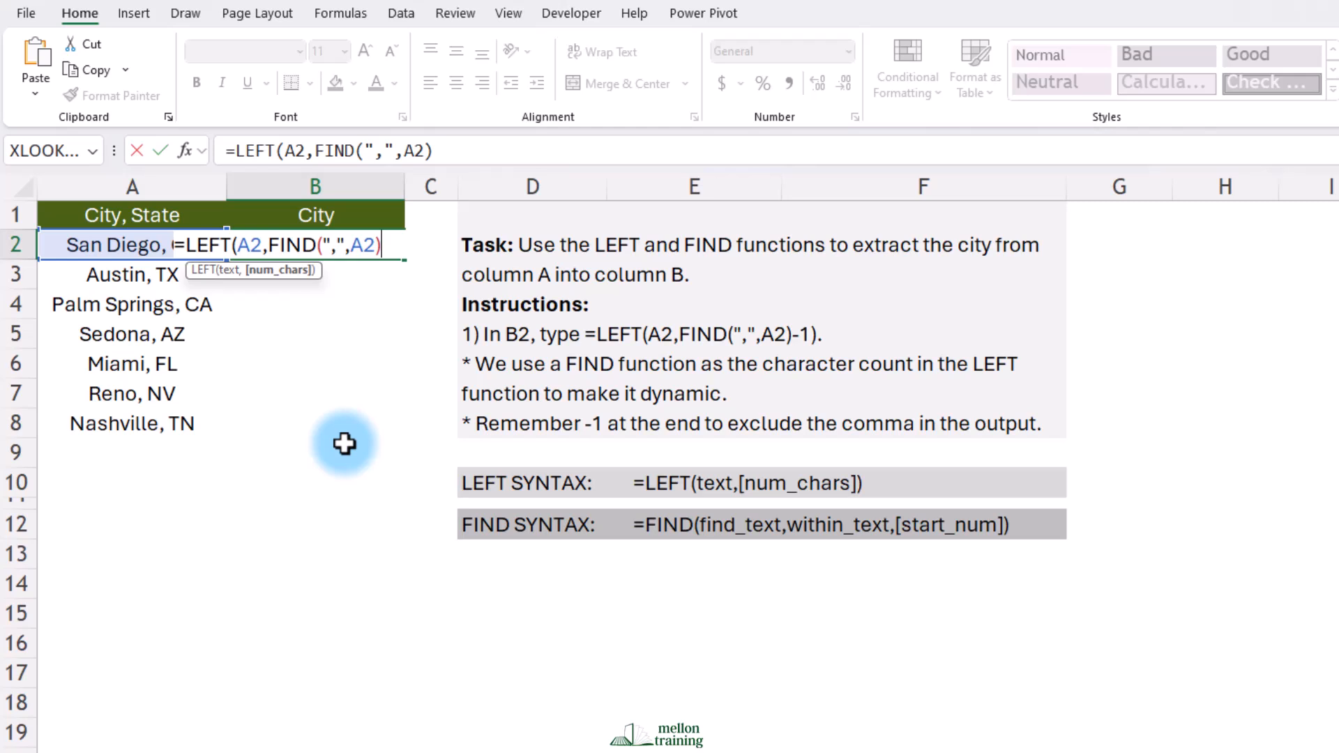
pyautogui.write('-1')
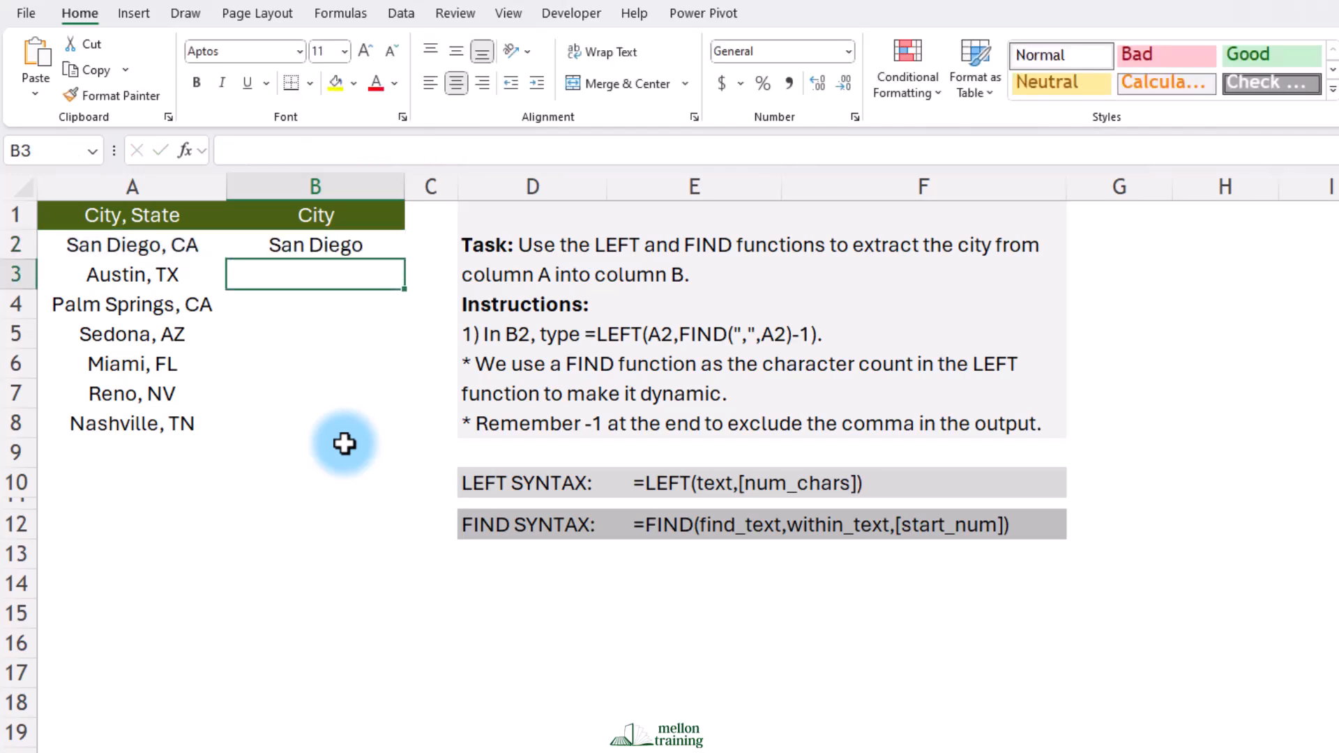
pyautogui.moveTo(344, 248)
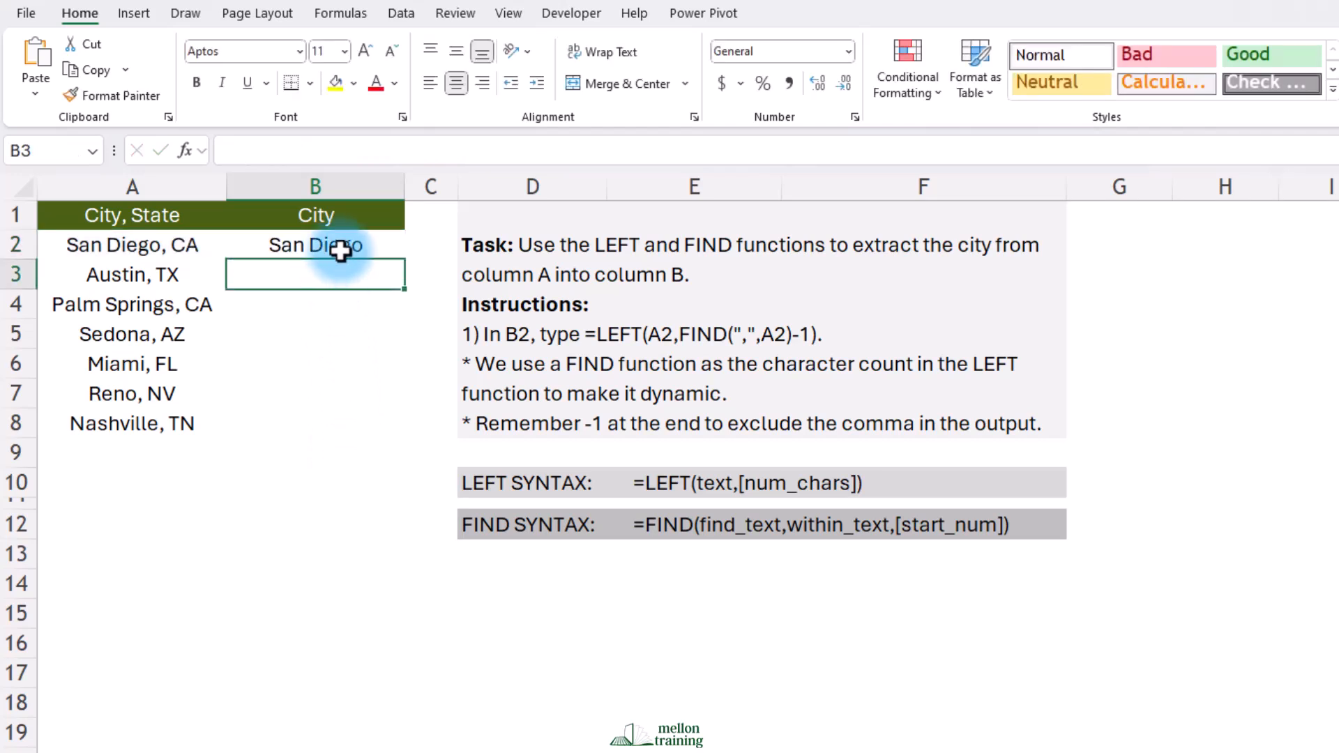